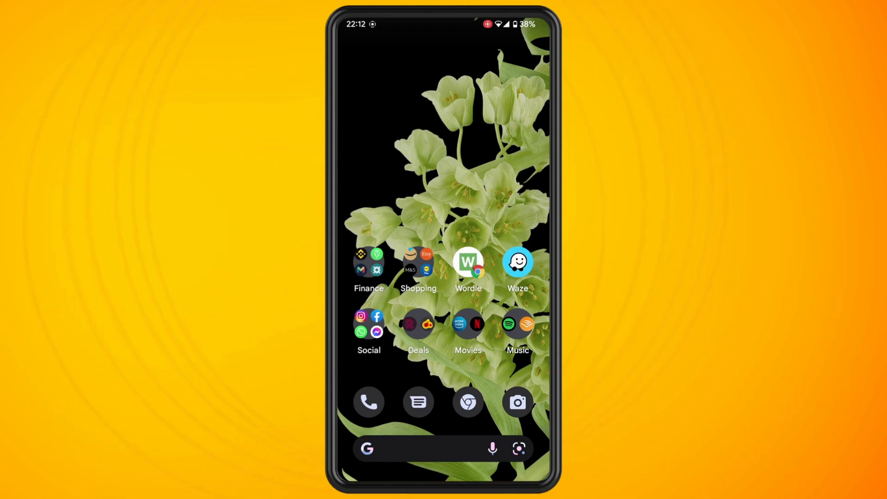
- Launch the Facebook app from the home screen to reach the news feed
click(368, 317)
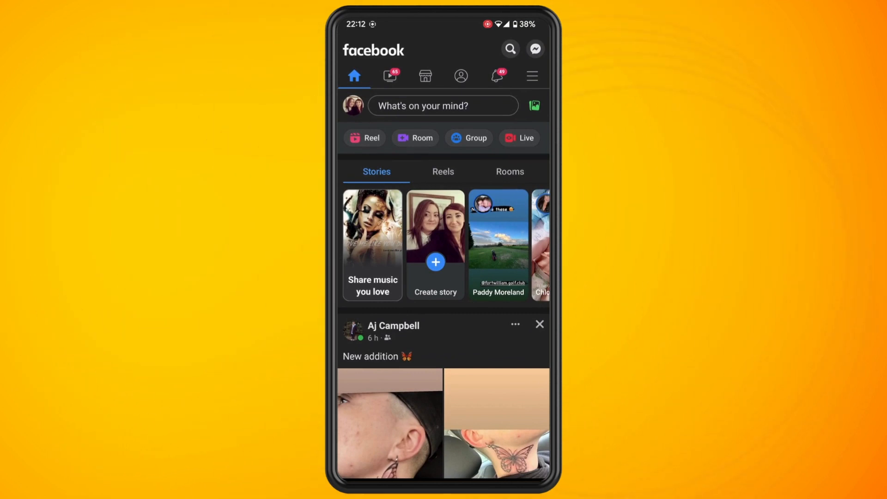
- Reach the Password and security settings via the account menu
click(530, 75)
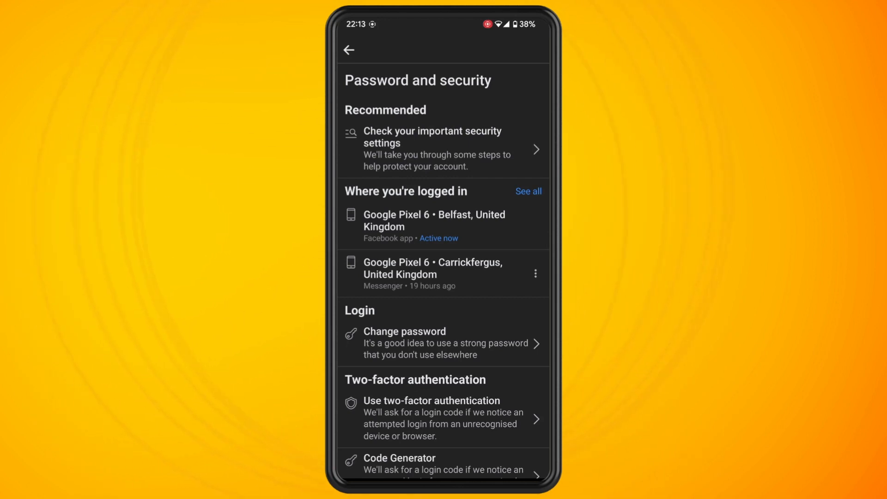
- Show the full Where you're logged in list of all six device sessions
click(526, 192)
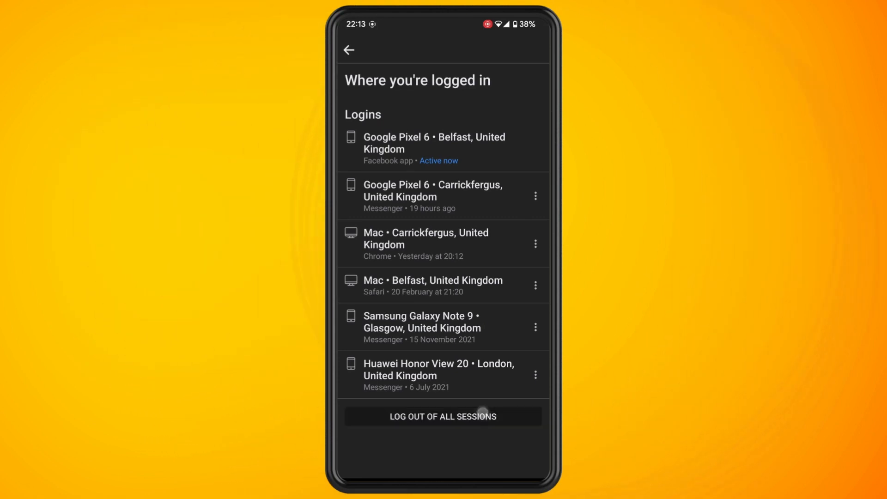
- Start logging out of all sessions to bring up the confirmation prompt
click(443, 417)
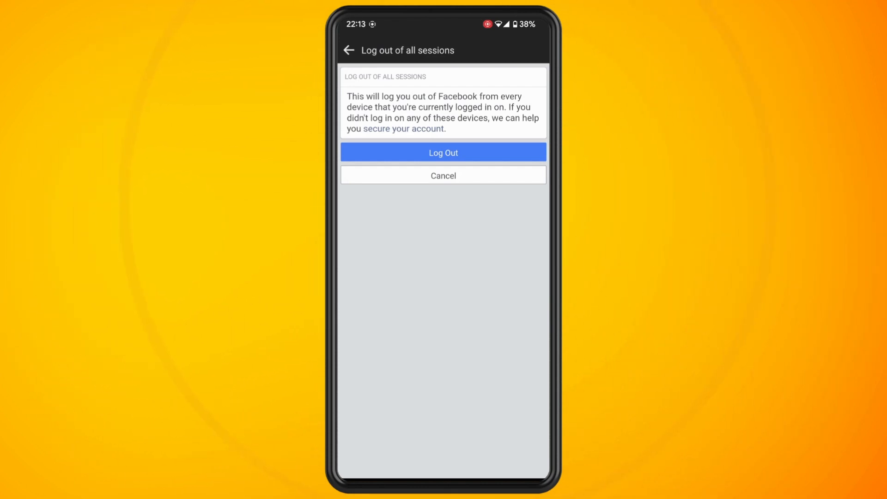
- Confirm logging out of all other sessions, leaving only the Google Pixel 6 in Belfast logged in
click(442, 152)
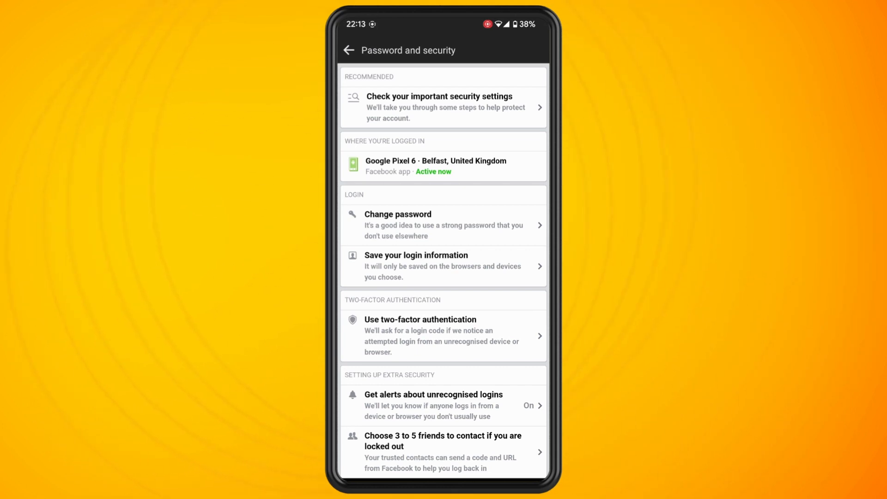
click(442, 165)
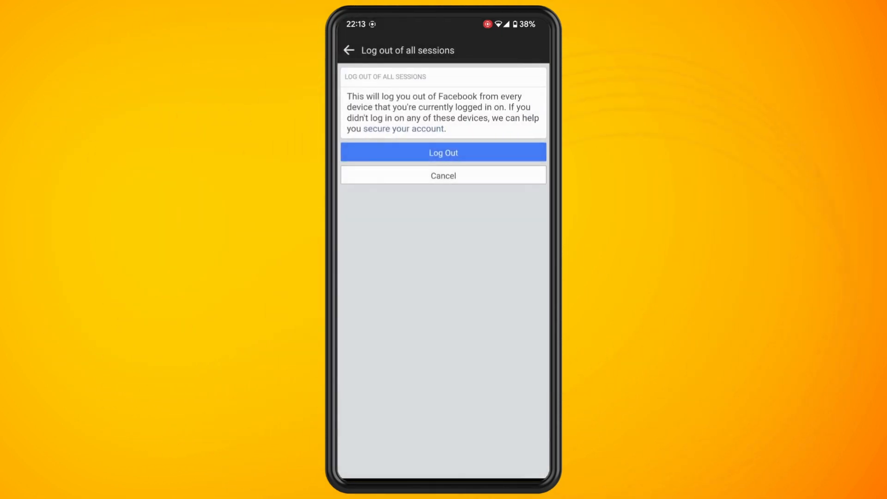